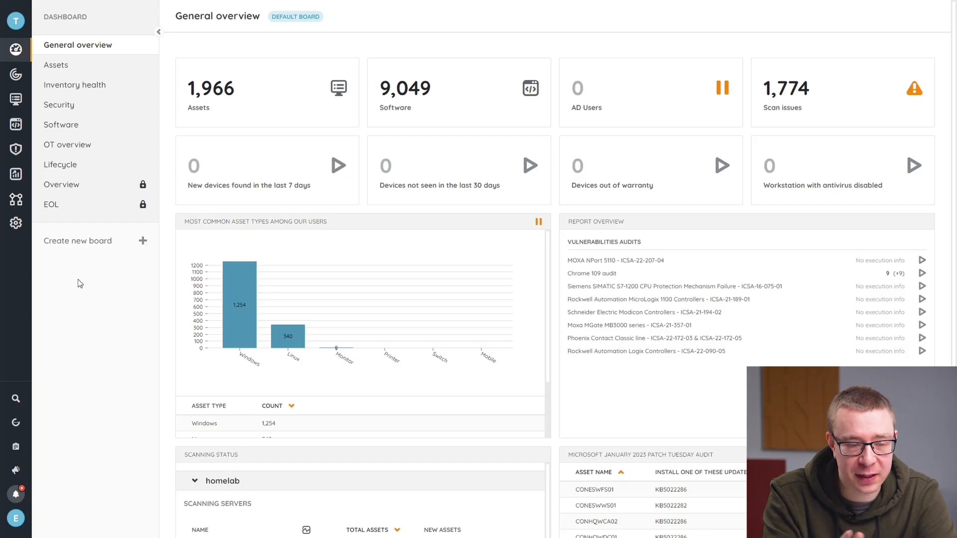
Step: Go to the Reports section to show the full library of all 372 reports
left_click(15, 176)
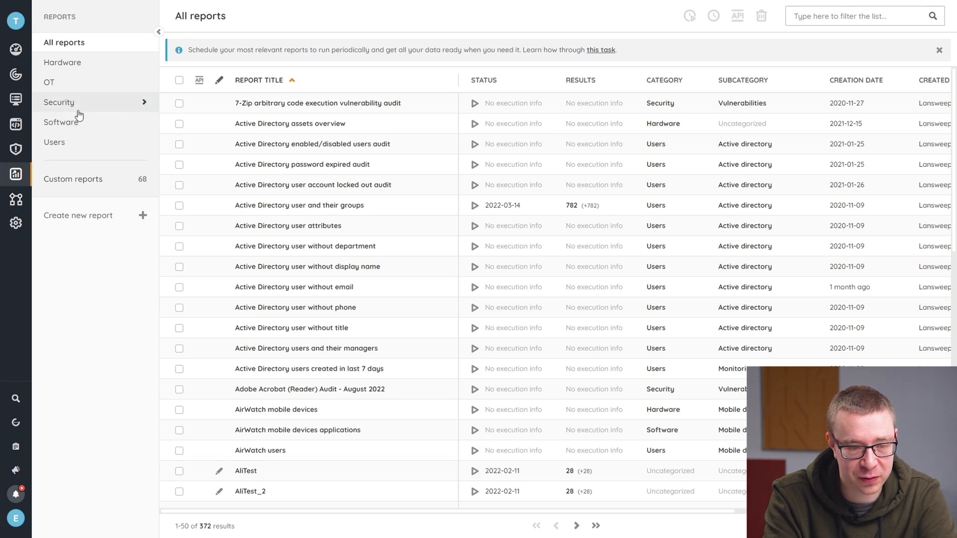
Step: Filter to all security reports and open the Chrome 109 audit report
left_click(59, 101)
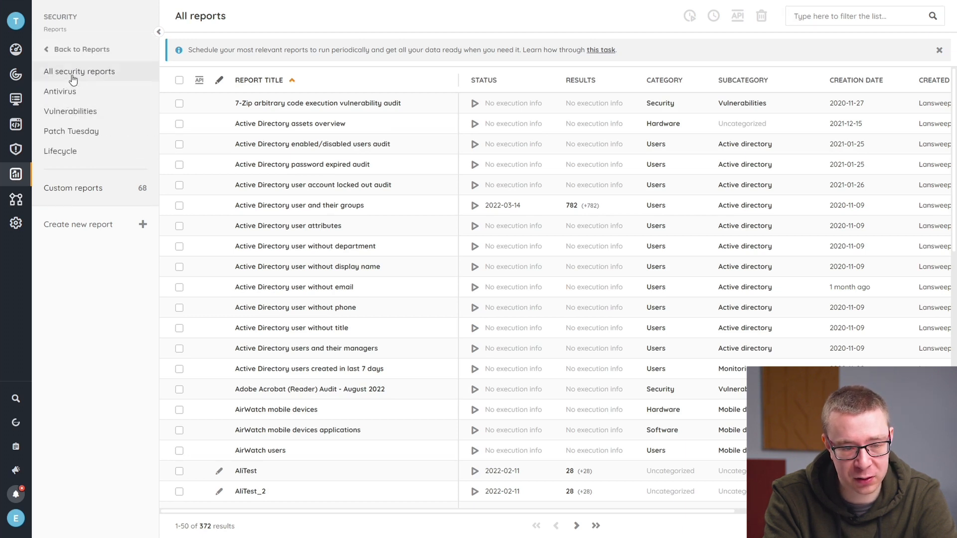
left_click(79, 72)
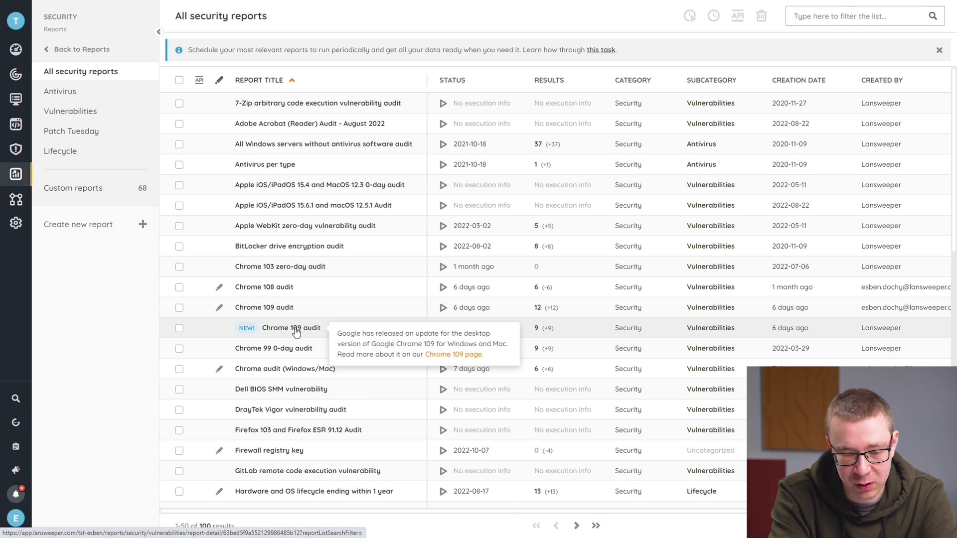
left_click(292, 328)
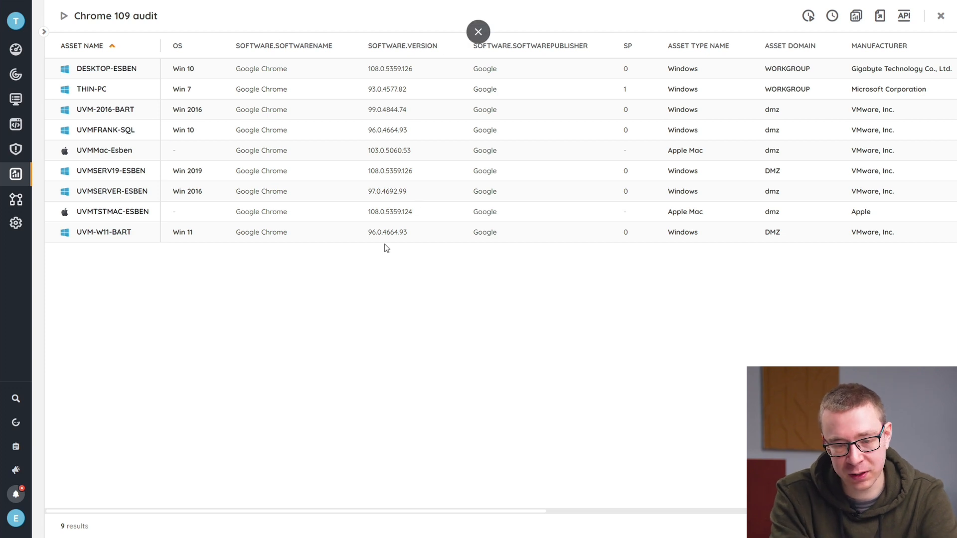
mouse_move(540, 290)
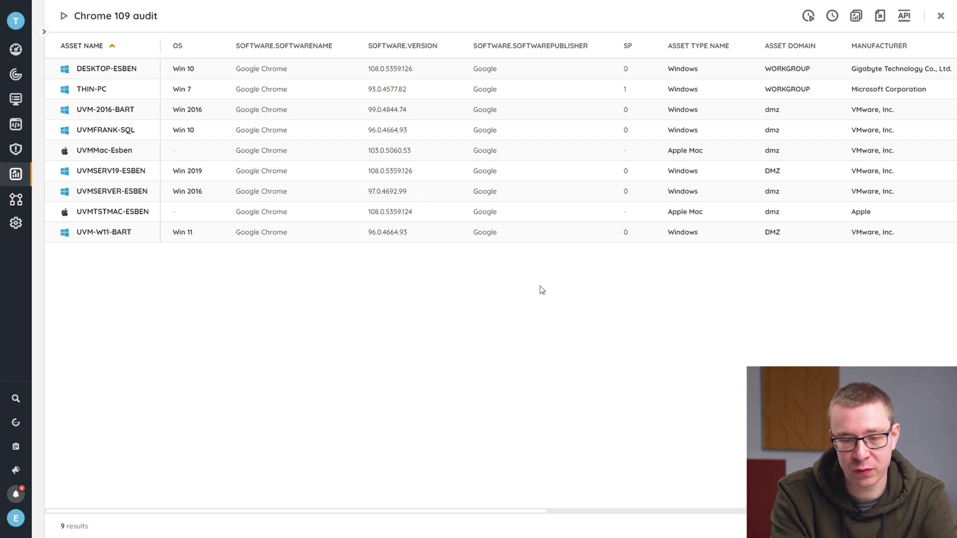